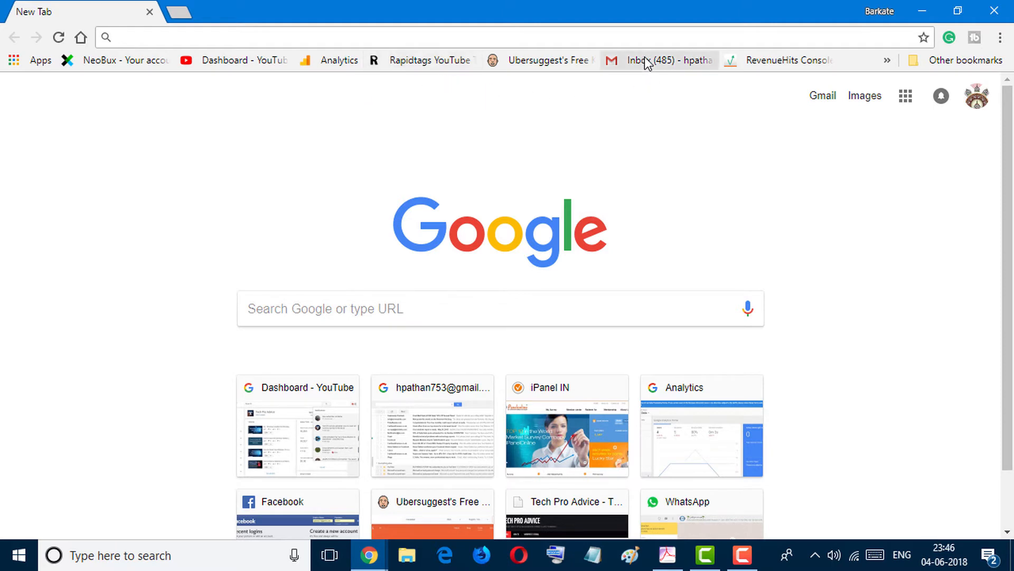
Step: Start loading the Gmail inbox from the bookmarks bar in the new tab
left_click(650, 64)
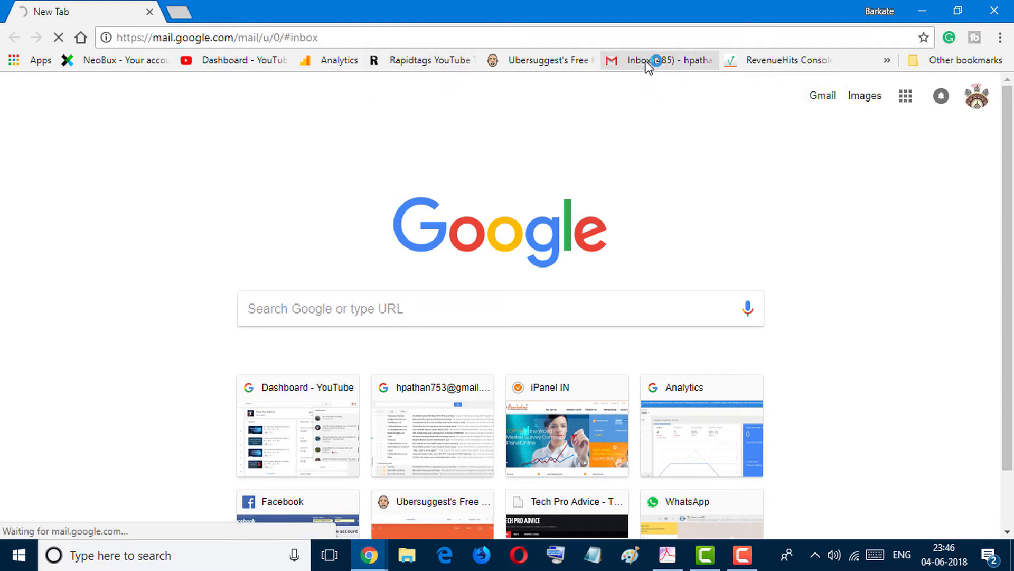
Step: Wait on Gmail's loading screen until the 'Load basic HTML' link appears
left_click(648, 60)
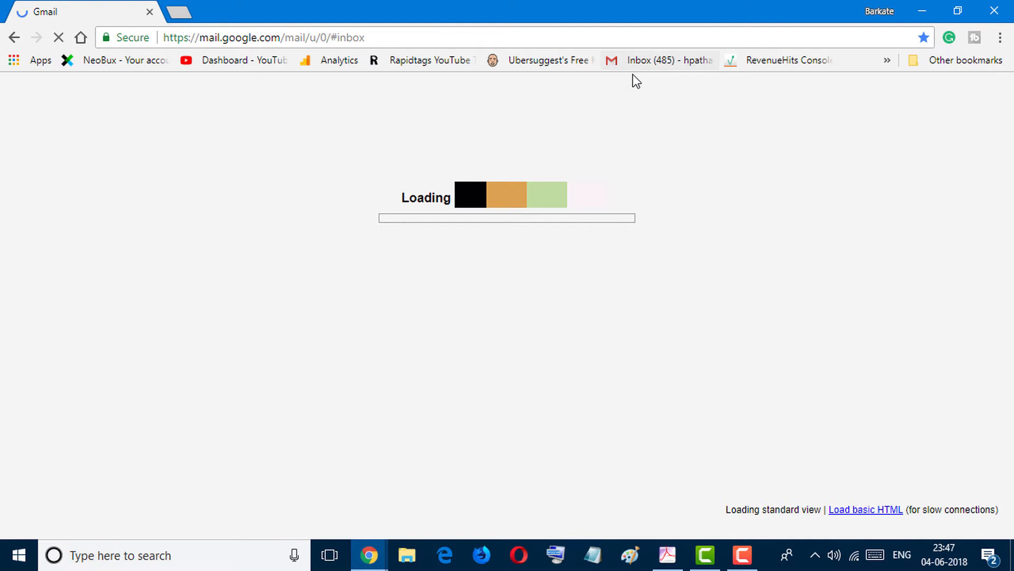
mouse_move(635, 282)
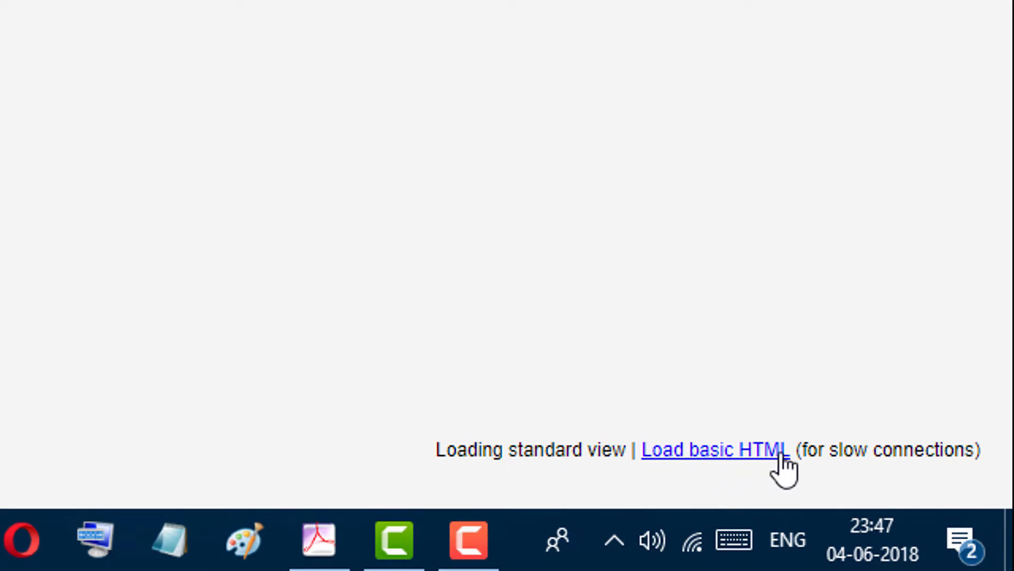
mouse_move(789, 114)
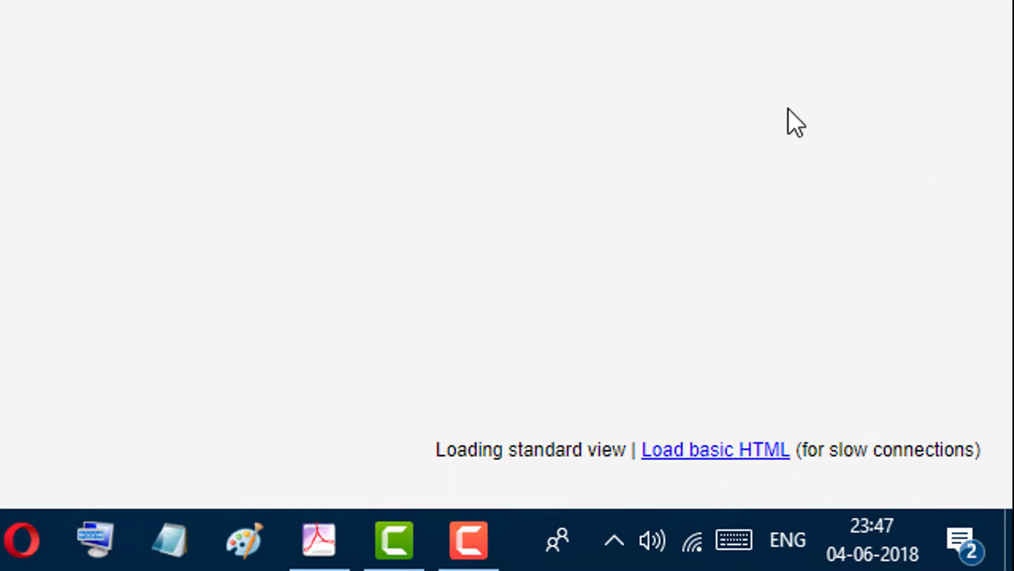
mouse_move(664, 487)
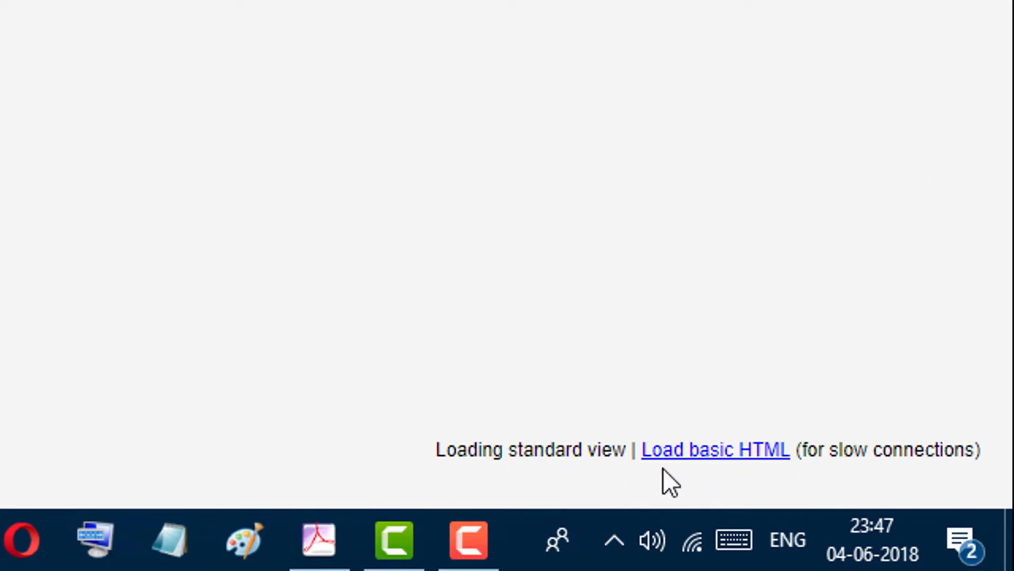
mouse_move(693, 479)
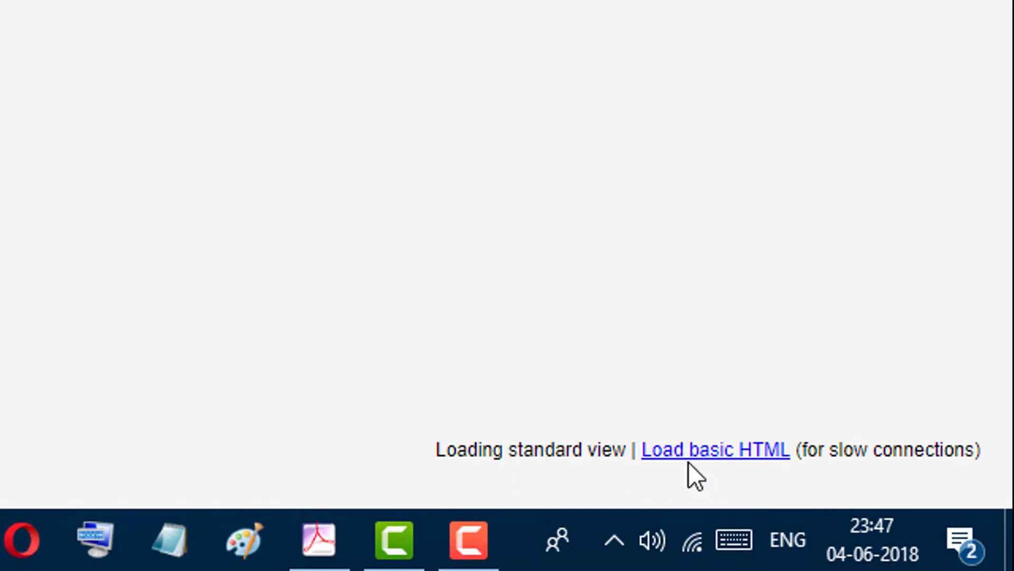
mouse_move(695, 475)
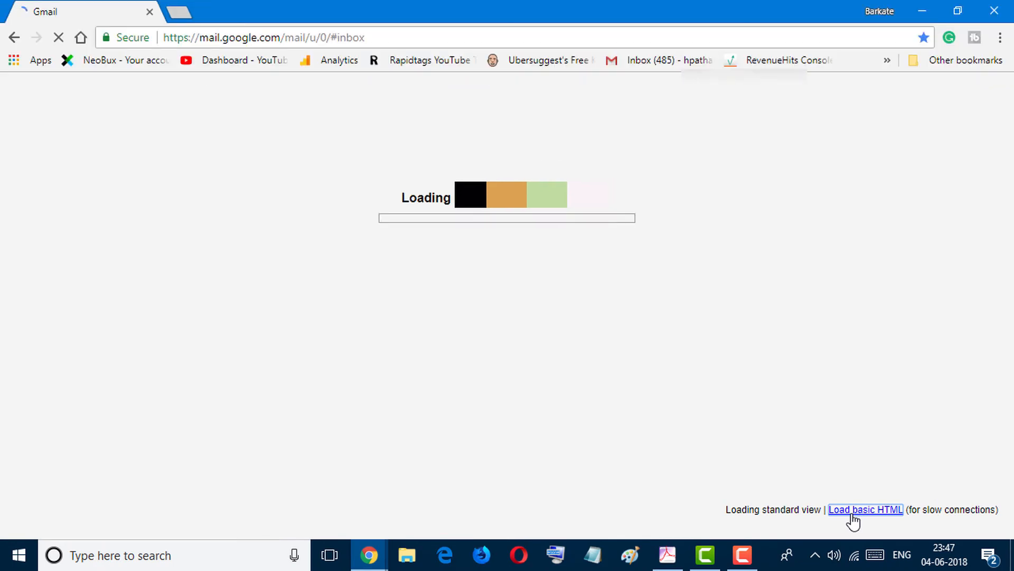
Step: Load the inbox through the 'Load basic HTML' link for the lightweight message list
left_click(866, 509)
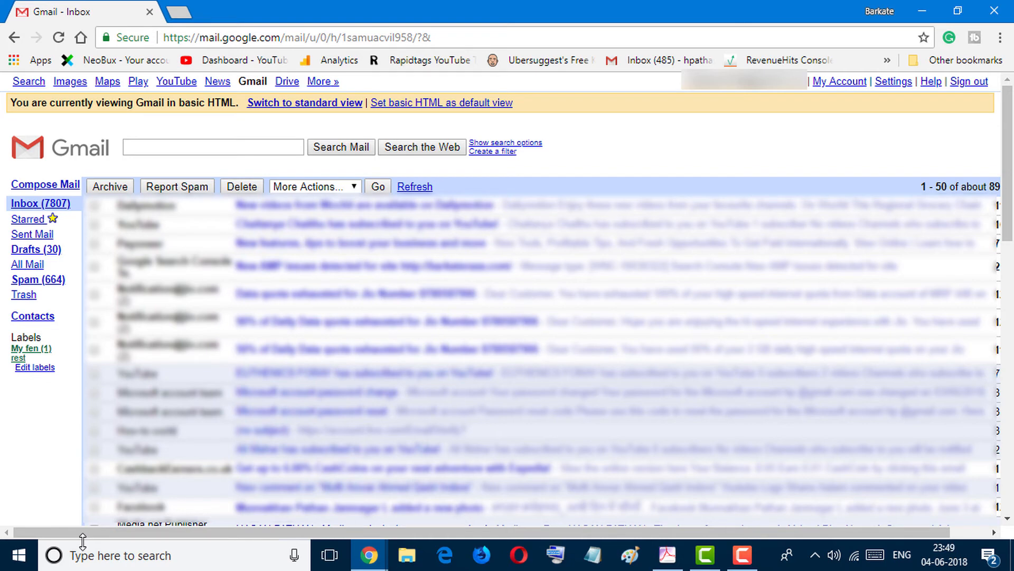
mouse_move(286, 307)
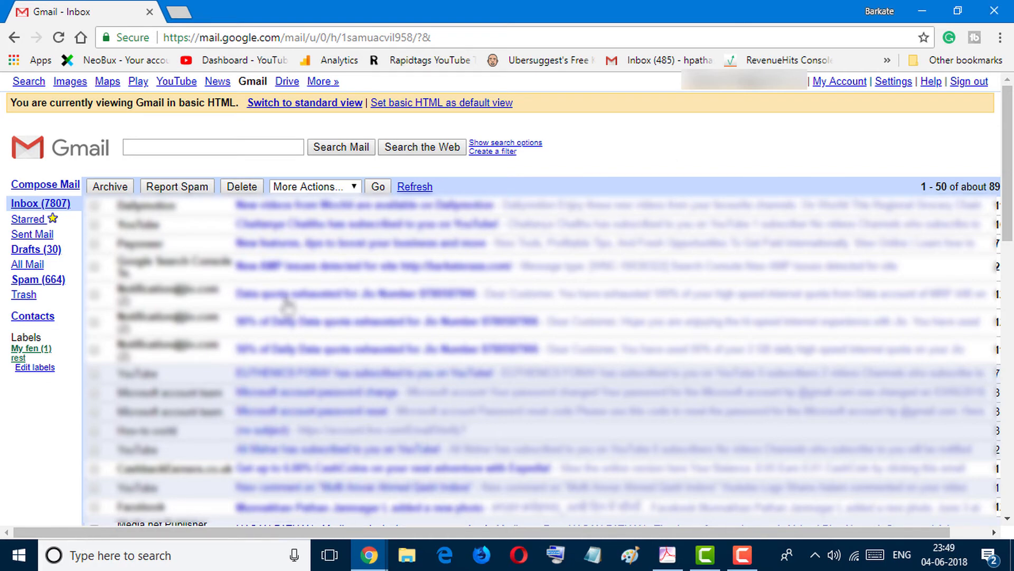
mouse_move(314, 361)
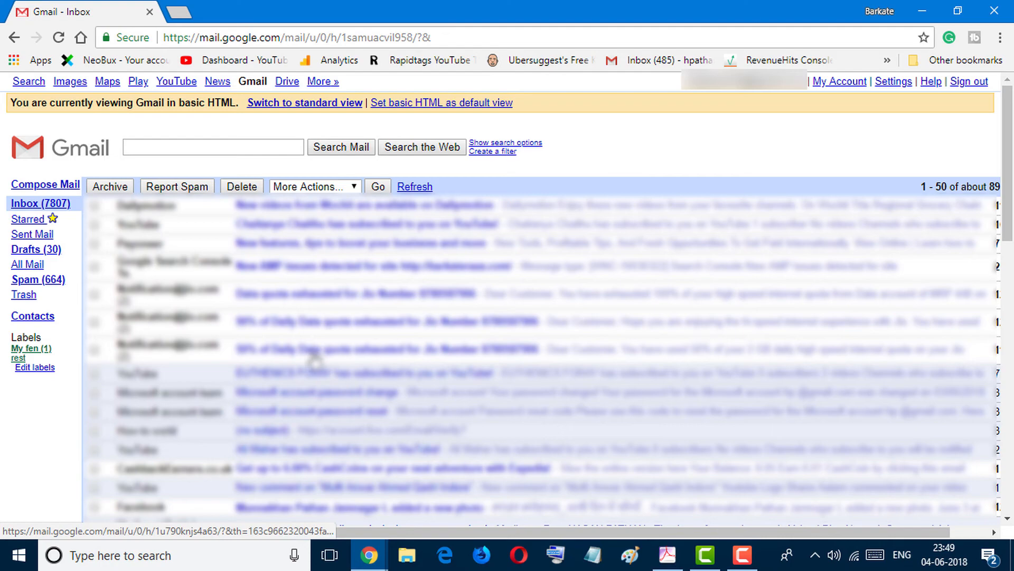
mouse_move(323, 409)
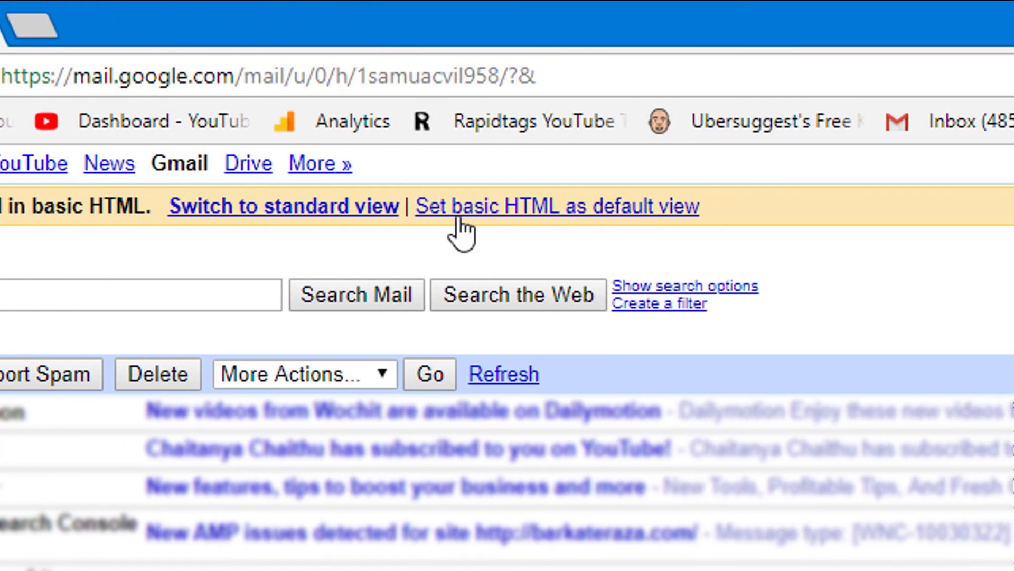
mouse_move(657, 235)
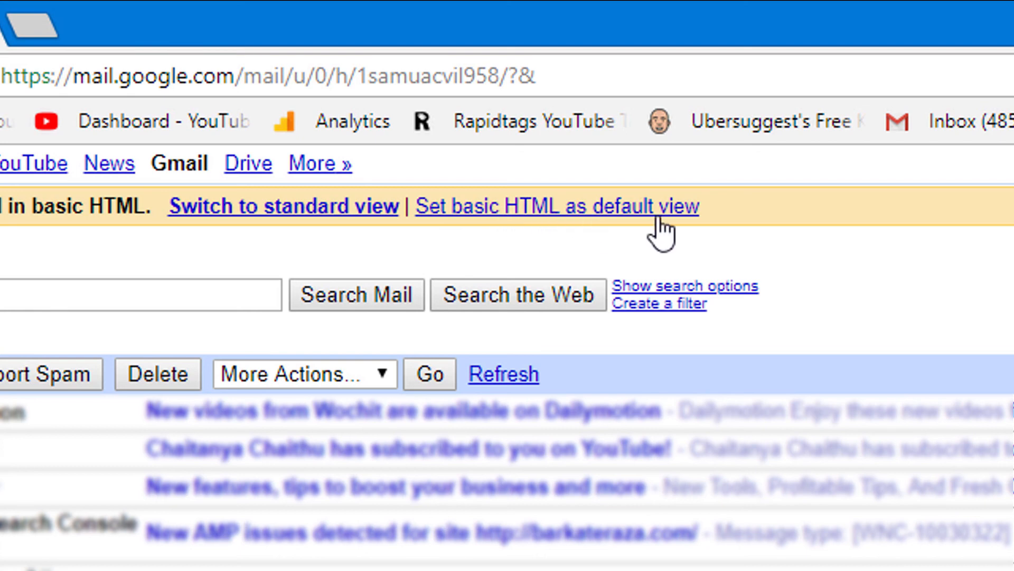